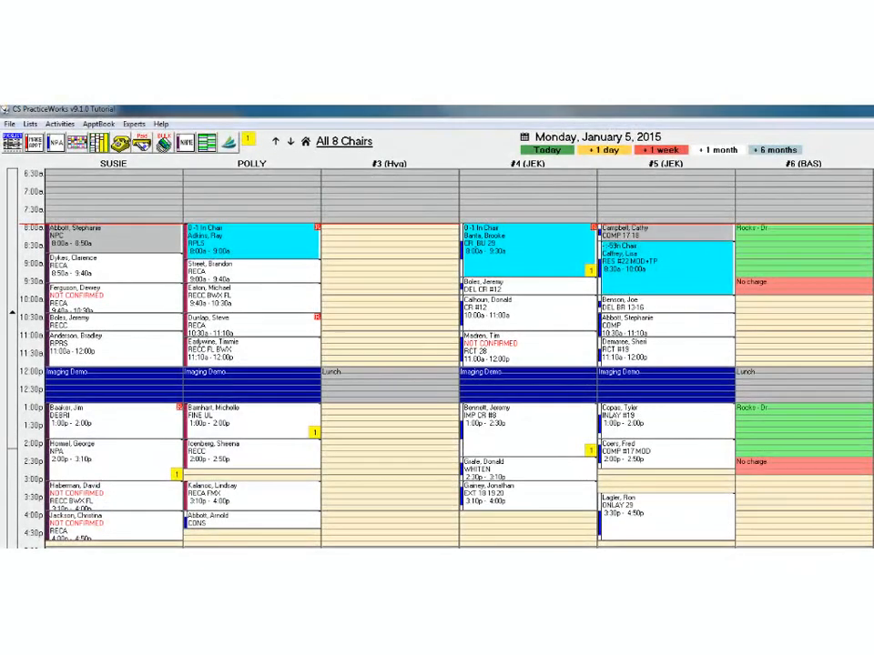
# Select the checked-out 9:00 appointment in the #5 (JEX) chair column
pyautogui.click(664, 235)
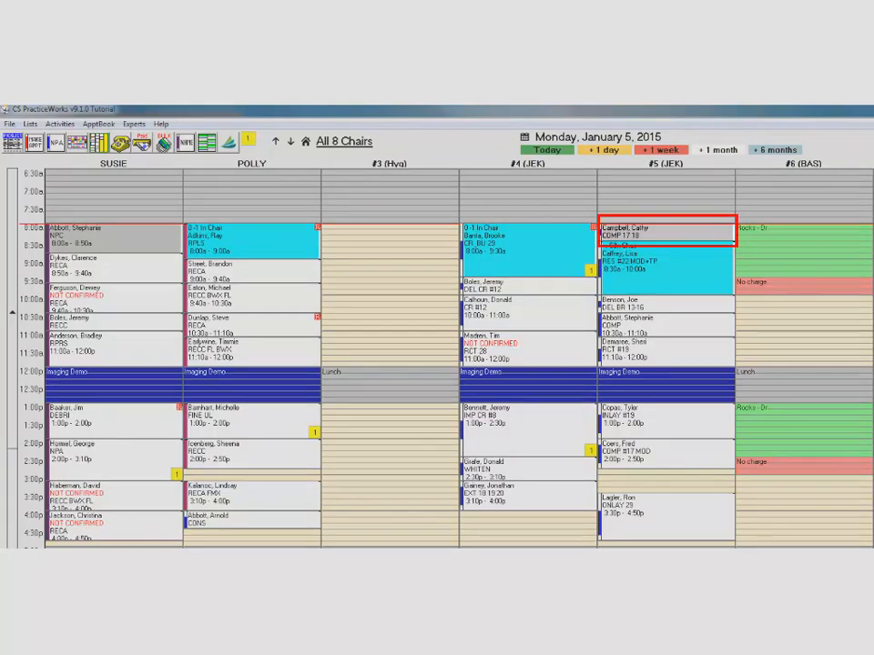
# Undo the appointment's check-out from its context menu, reopening the patient's Check Out Ledger
pyautogui.rightClick(670, 236)
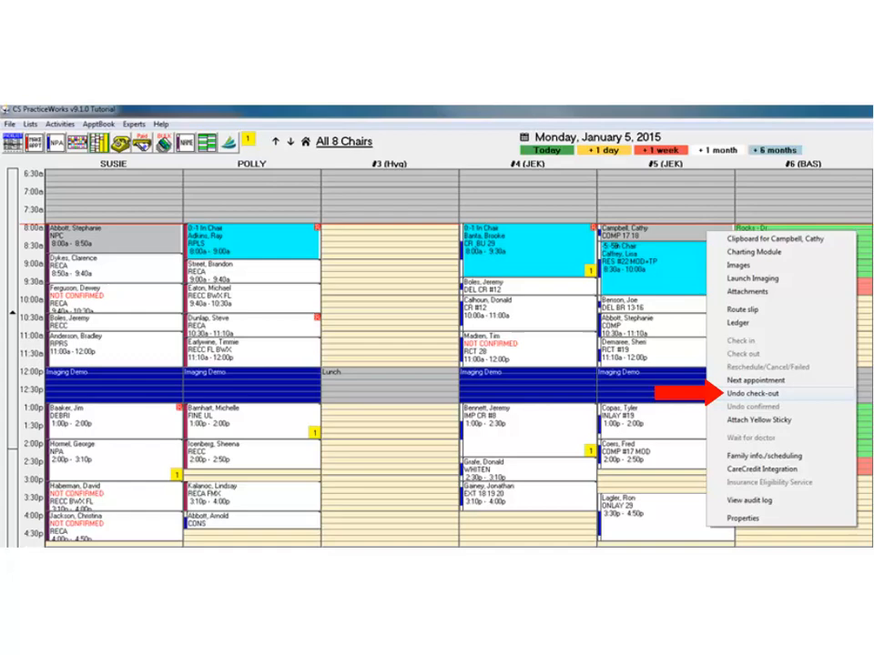
pyautogui.click(754, 393)
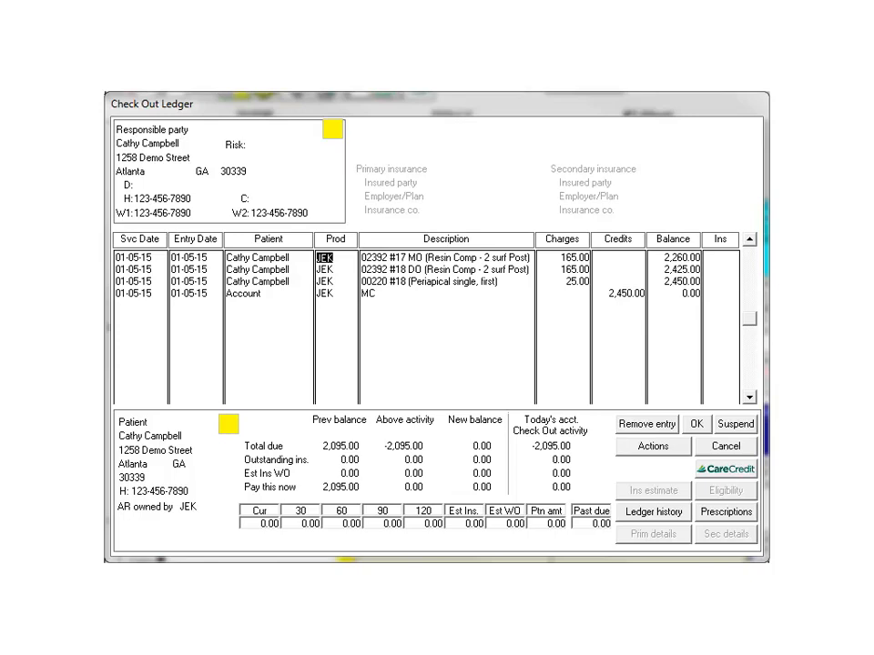